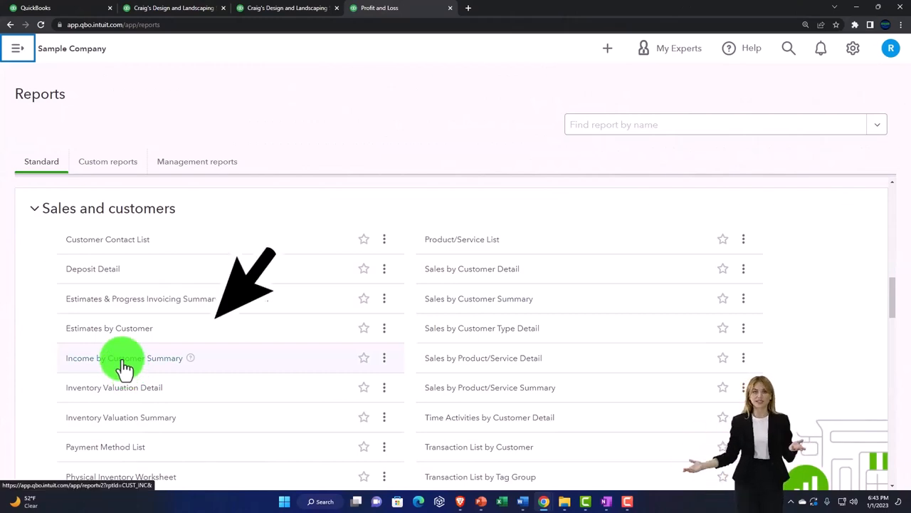
Run the Income by Customer Summary report for 01/01/2022–12/31/2022.
left_click(123, 357)
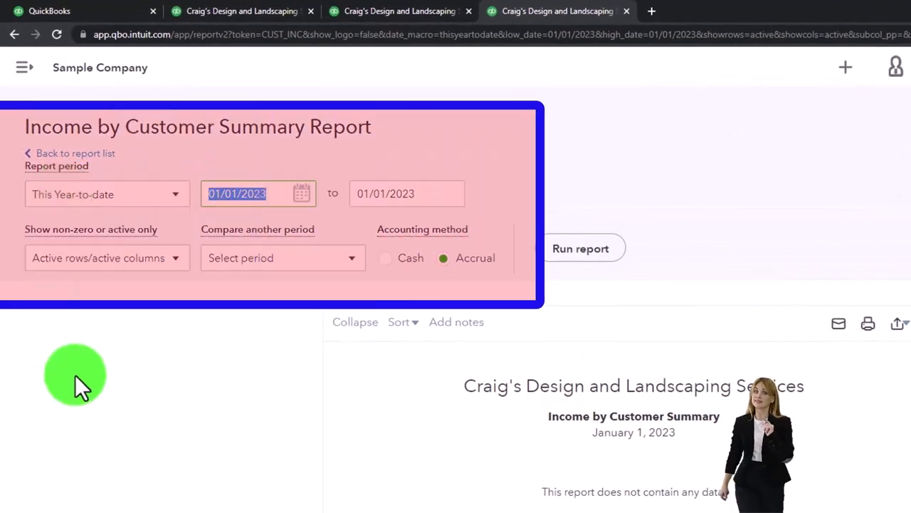
type("010122")
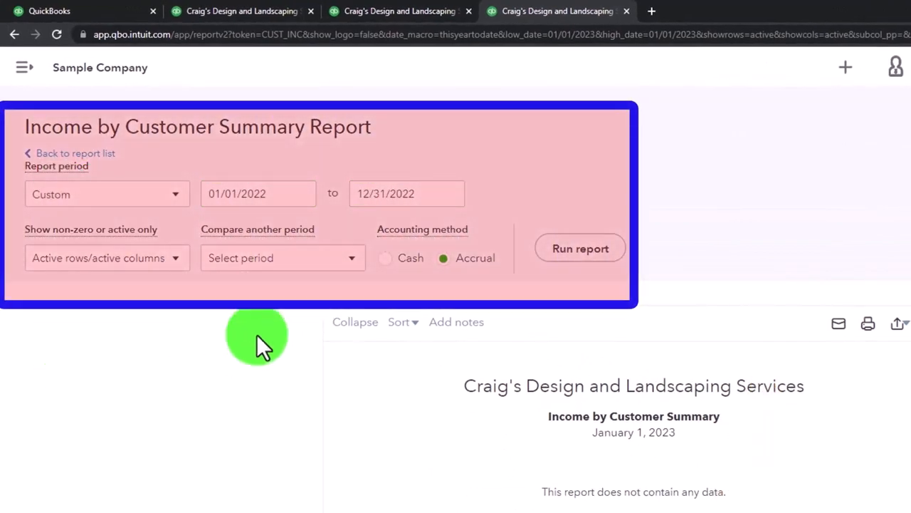
left_click(579, 248)
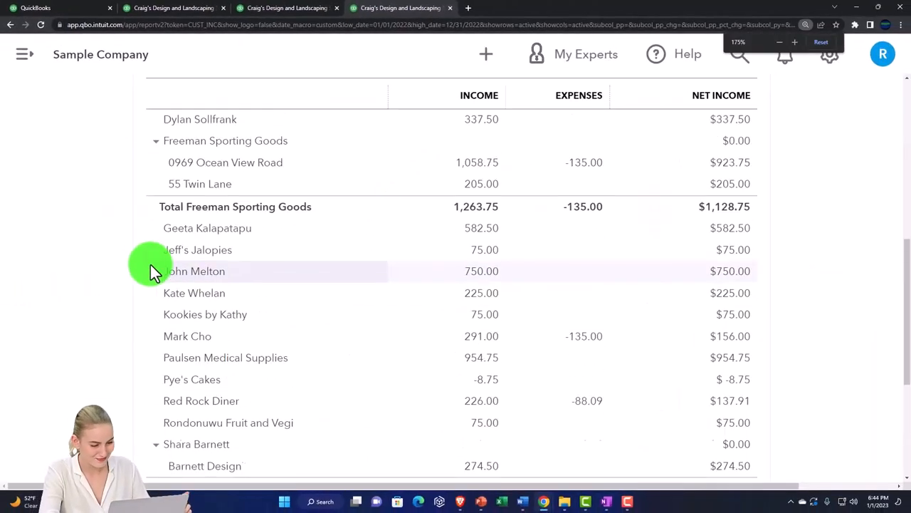
Scroll to the TOTAL row showing $10,280.05 income and $9,683.41 net income.
scroll("up", 3)
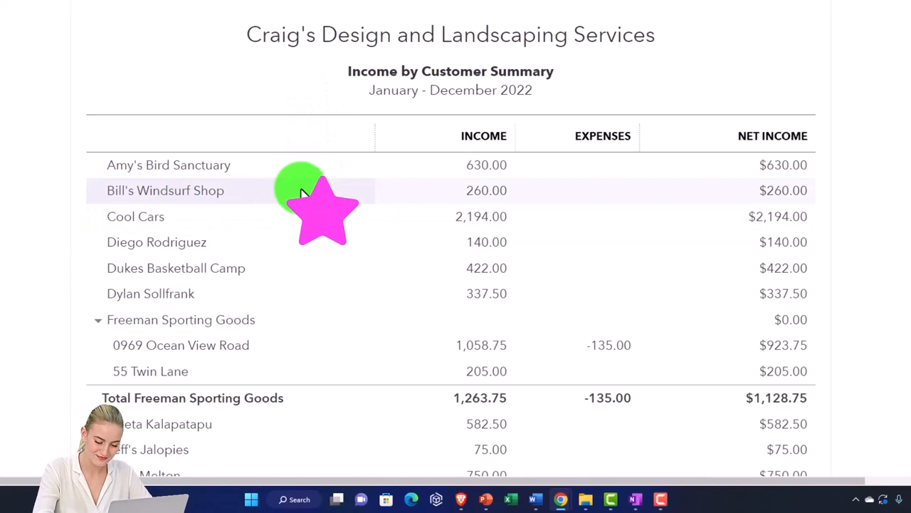
mouse_move(449, 165)
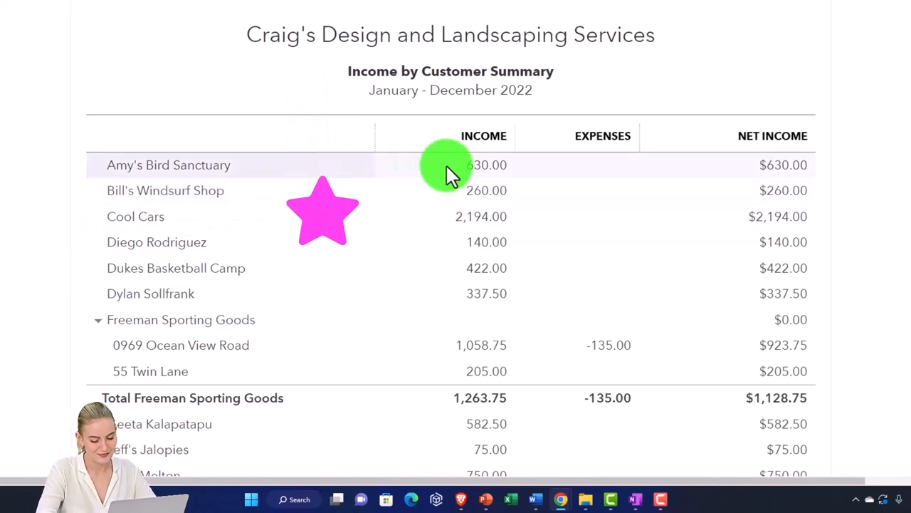
scroll("down", 3)
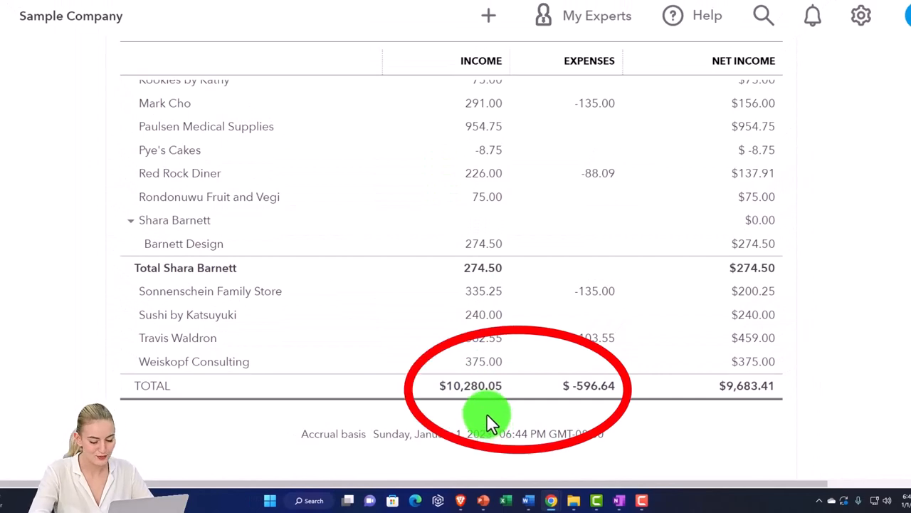
mouse_move(225, 71)
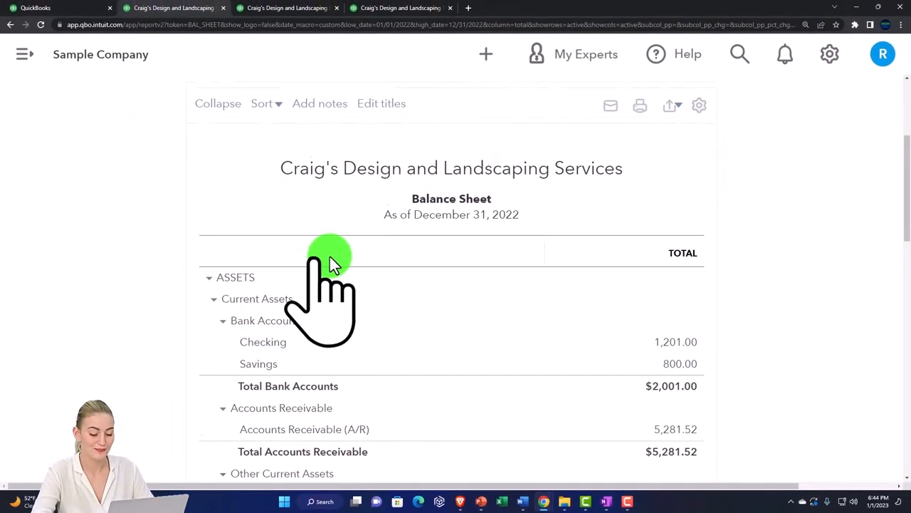
Review the Profit and Loss income of $10,200.77, then switch to the Balance Sheet report.
scroll("down", 3)
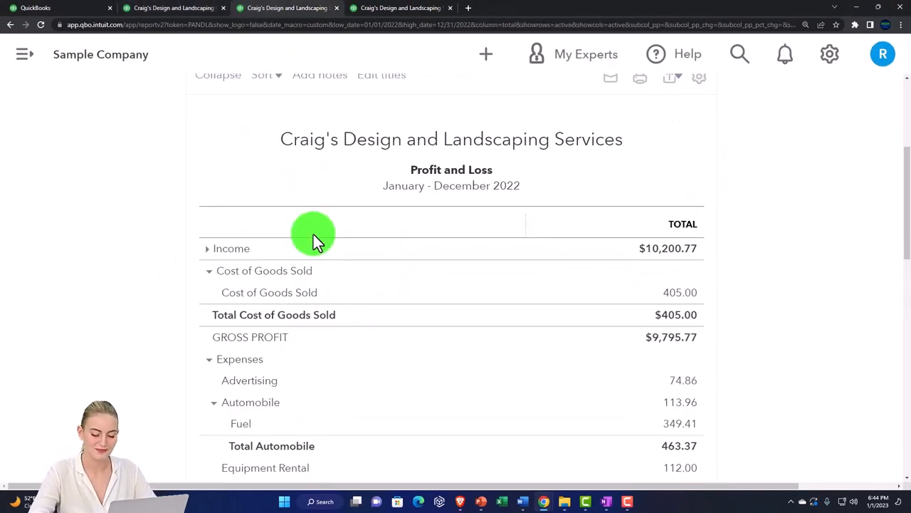
scroll("down", 3)
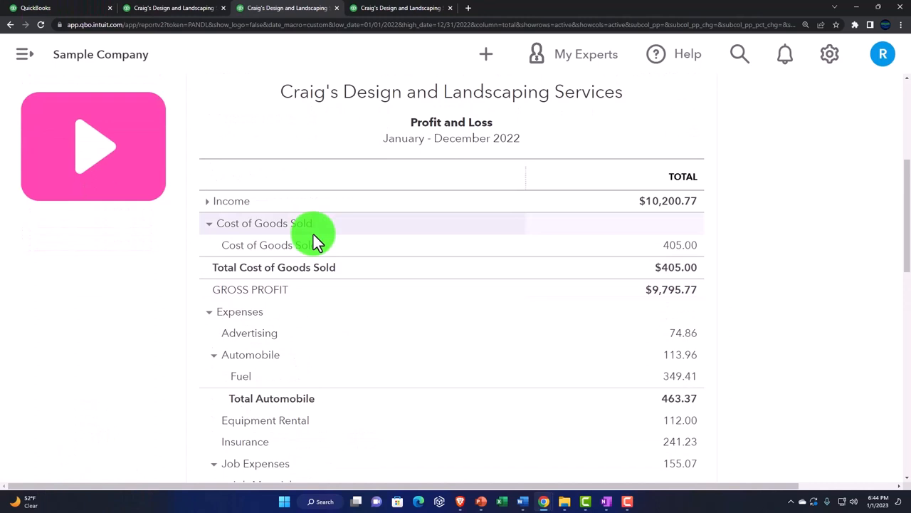
mouse_move(655, 201)
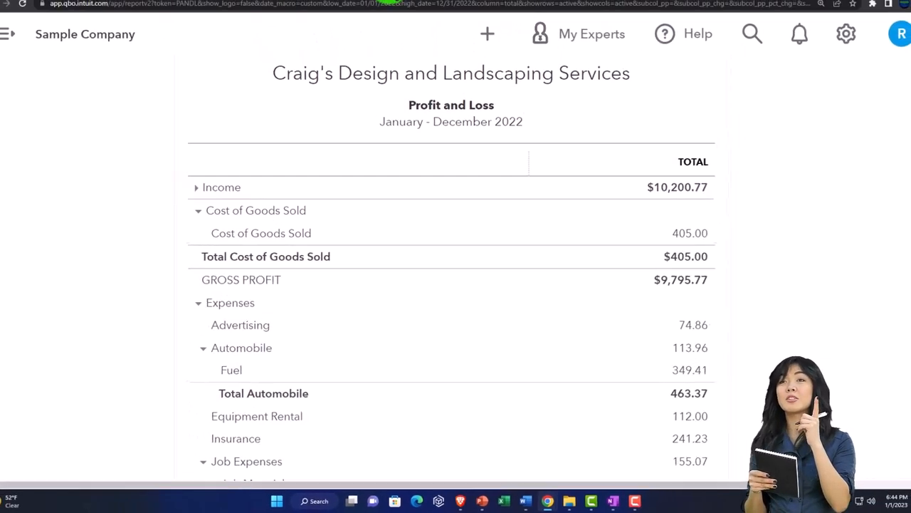
left_click(678, 186)
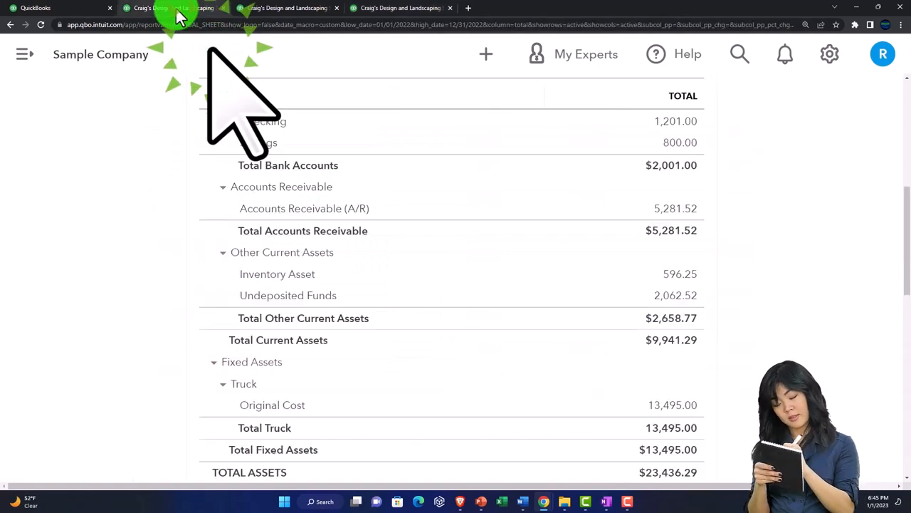
scroll("up", 3)
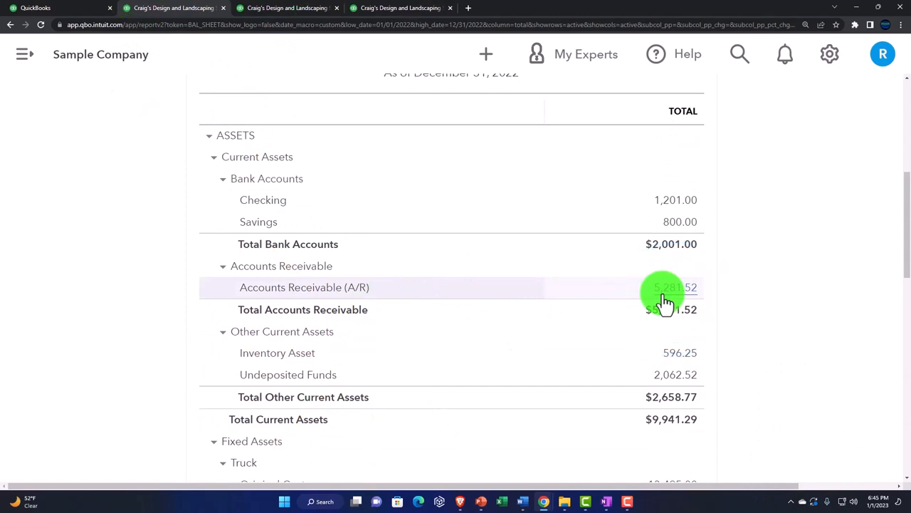
key("ctrl+plus")
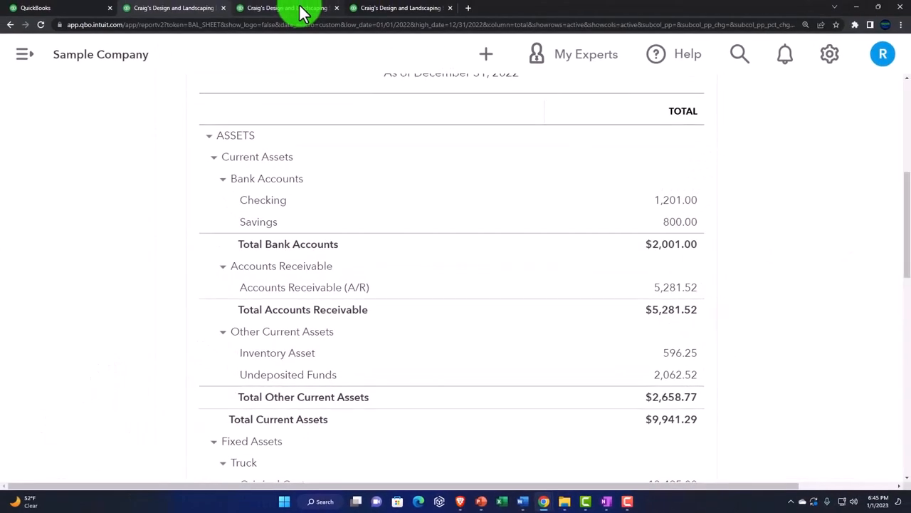
Switch to the Profit and Loss report and bring up the create-transaction menu.
left_click(285, 8)
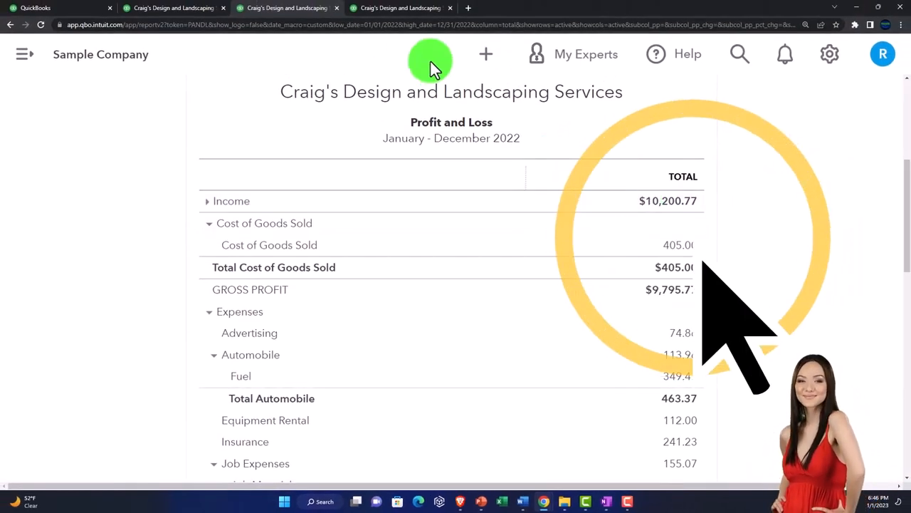
mouse_move(402, 8)
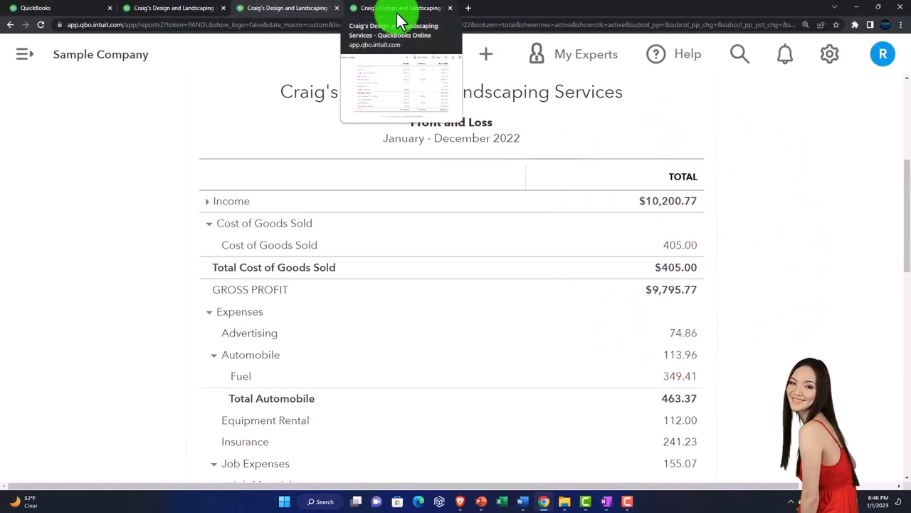
left_click(485, 54)
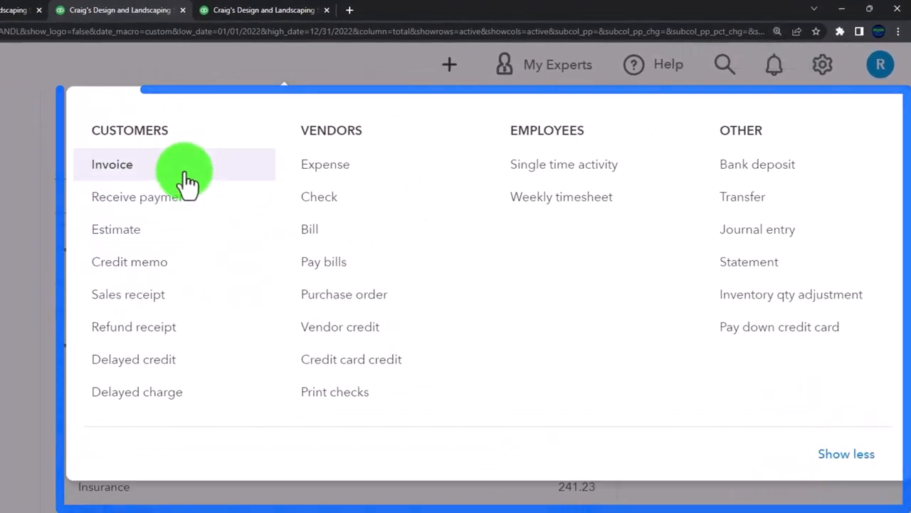
mouse_move(200, 293)
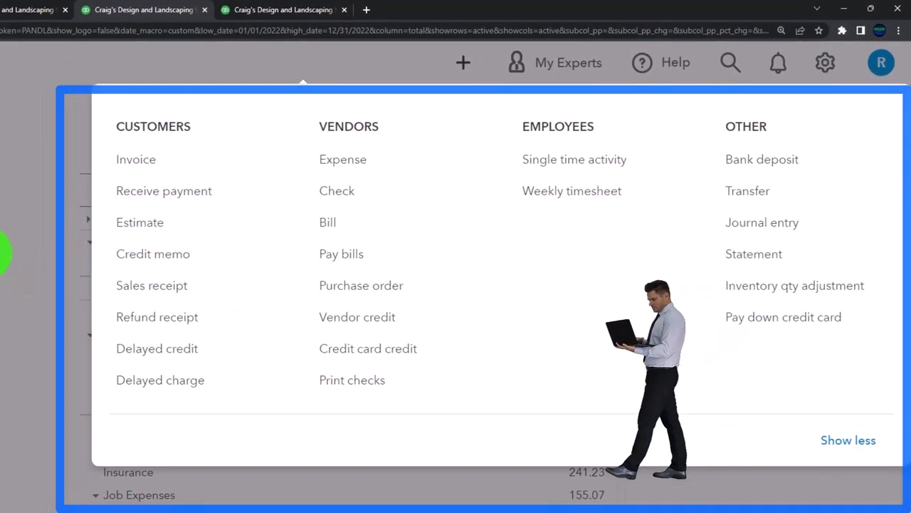
left_click(159, 207)
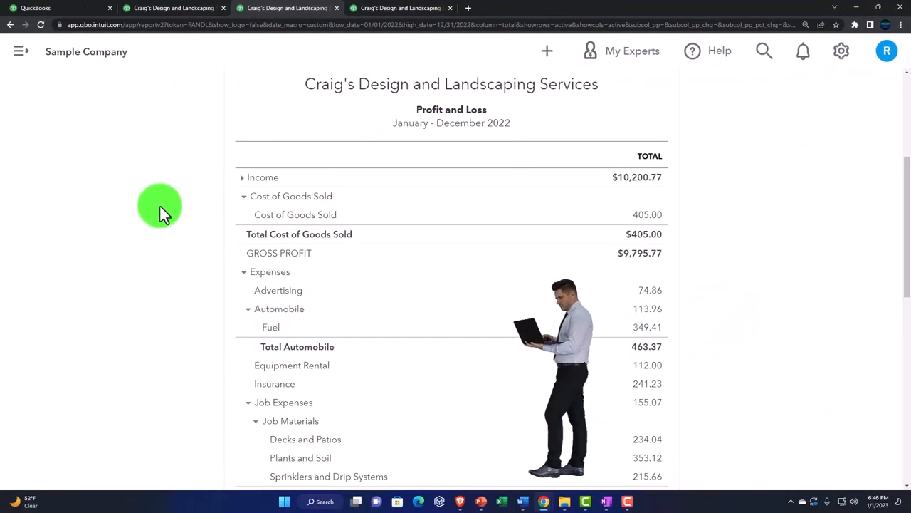
mouse_move(633, 177)
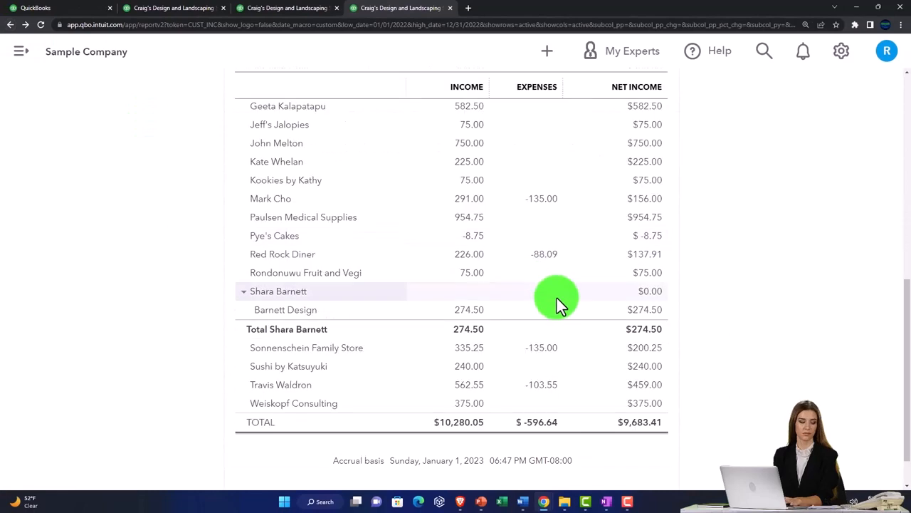
Scroll the Income by Customer Summary to its $9,683.41 net income total.
scroll("up", 3)
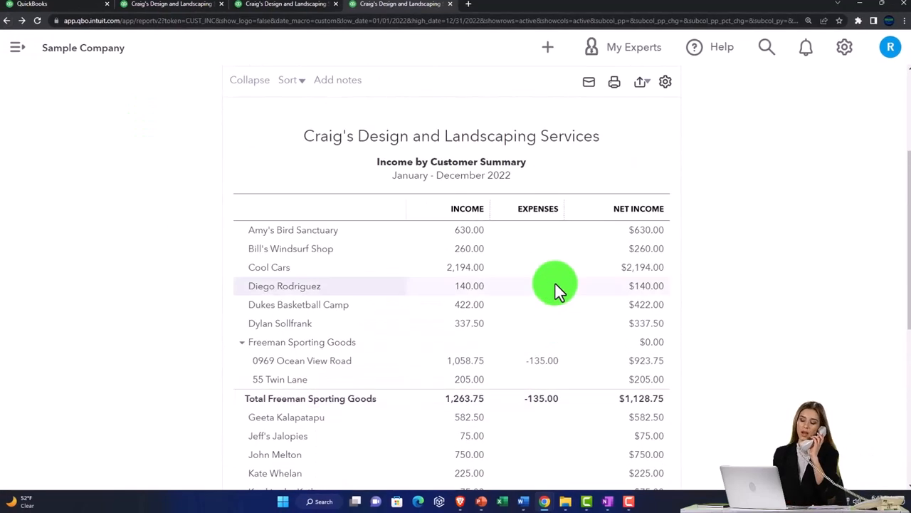
scroll("down", 3)
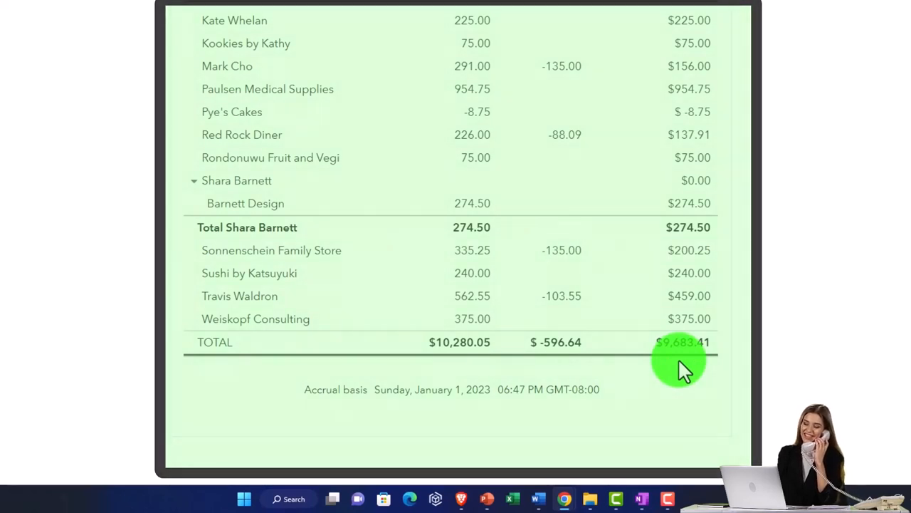
mouse_move(683, 17)
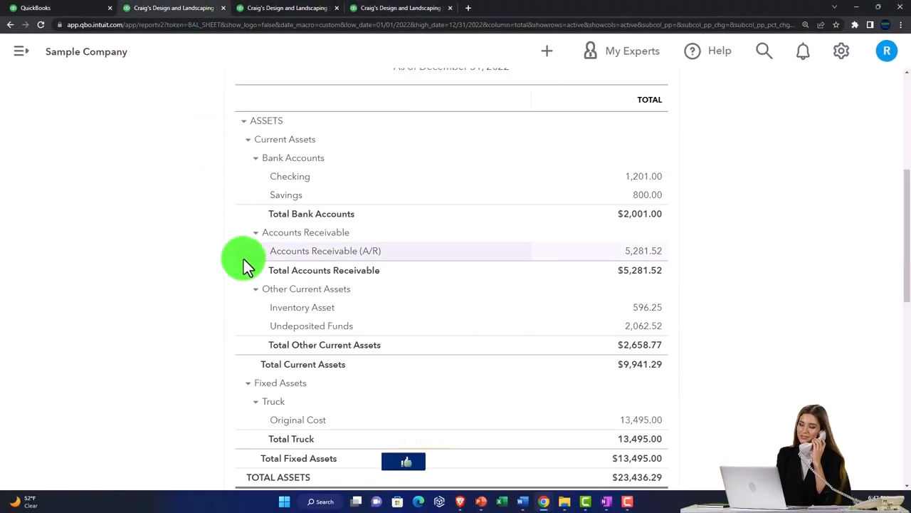
Switch back to the 2022 Income by Customer Summary report tab.
scroll("up", 3)
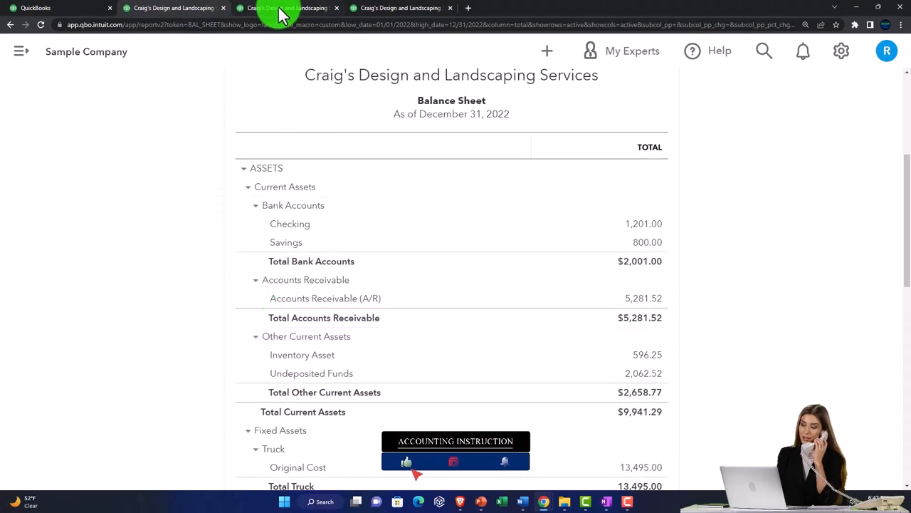
left_click(285, 8)
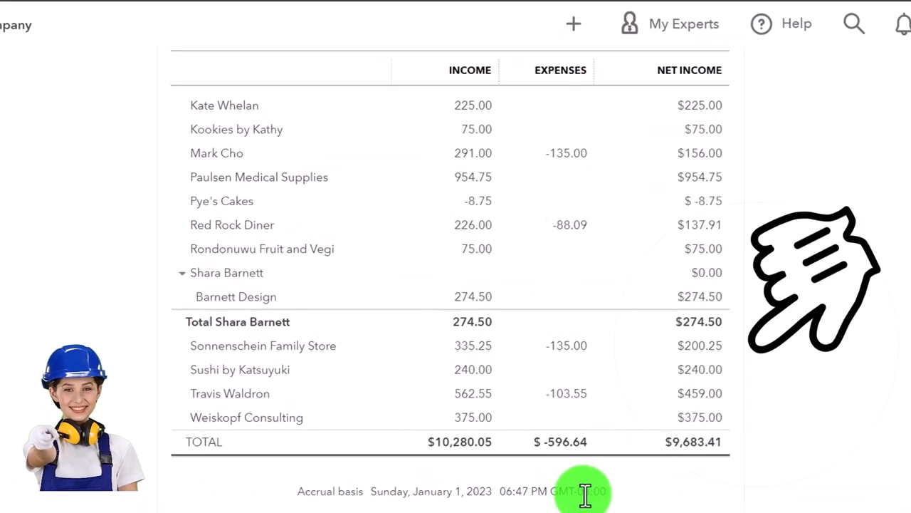
Go to the Reports page from the left navigation menu.
scroll("up", 3)
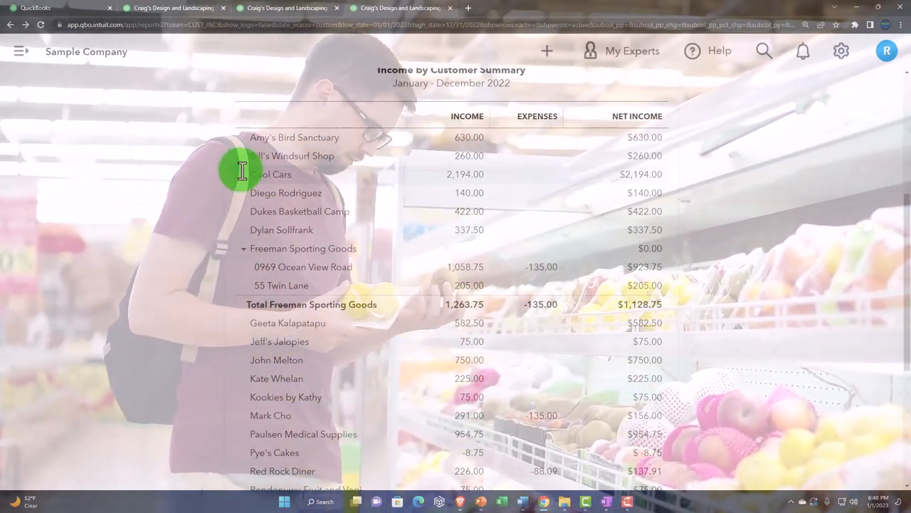
left_click(20, 51)
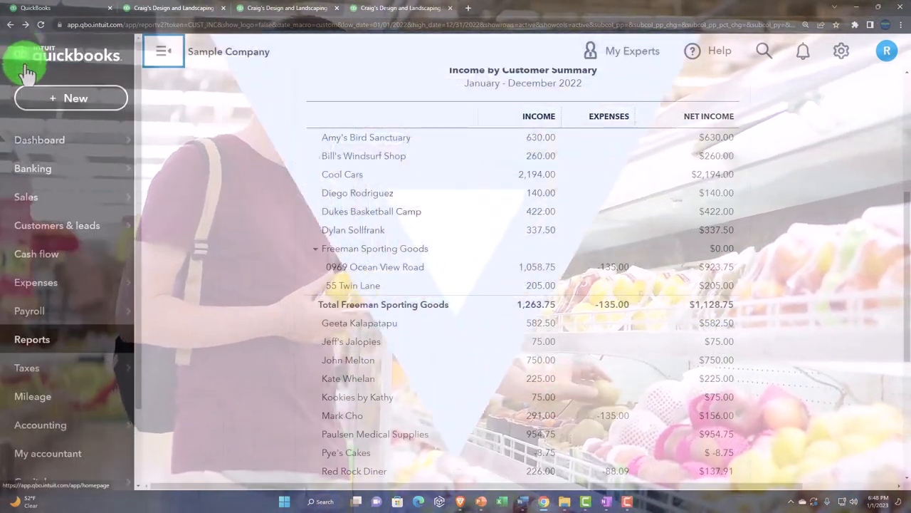
left_click(32, 339)
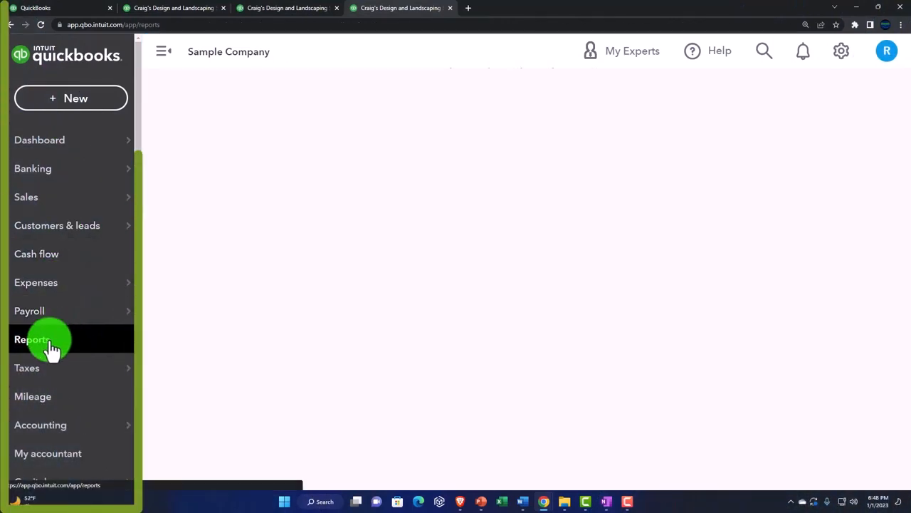